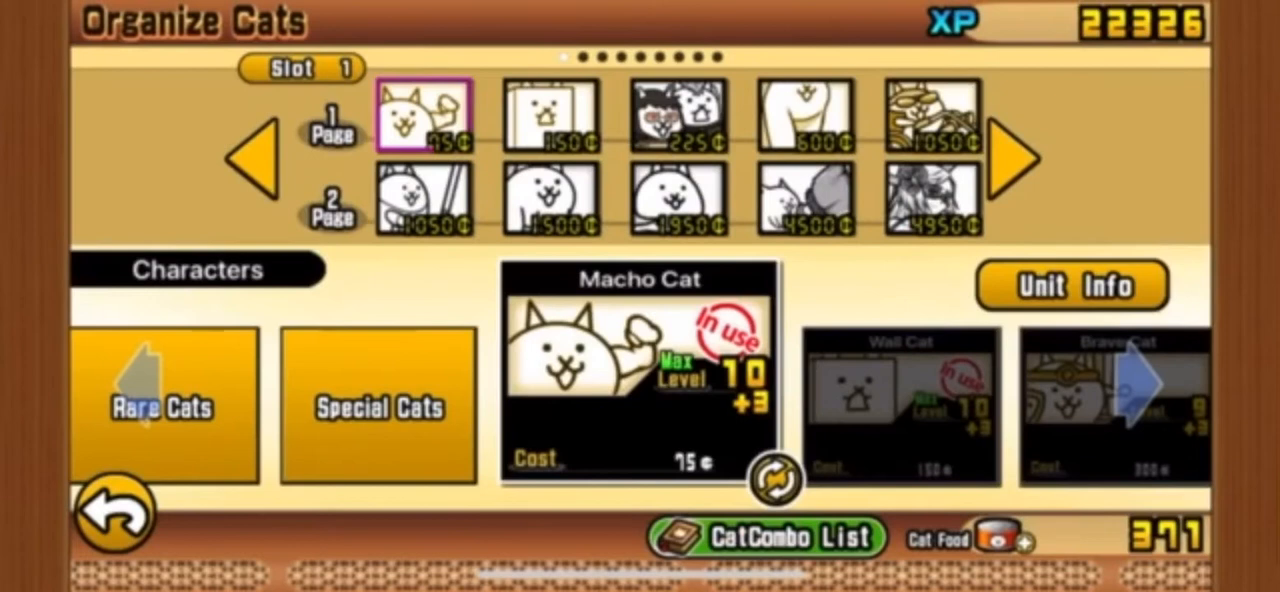
Step: Leave the cat lineup, choose Brazil on the world map and start its battle
click(378, 408)
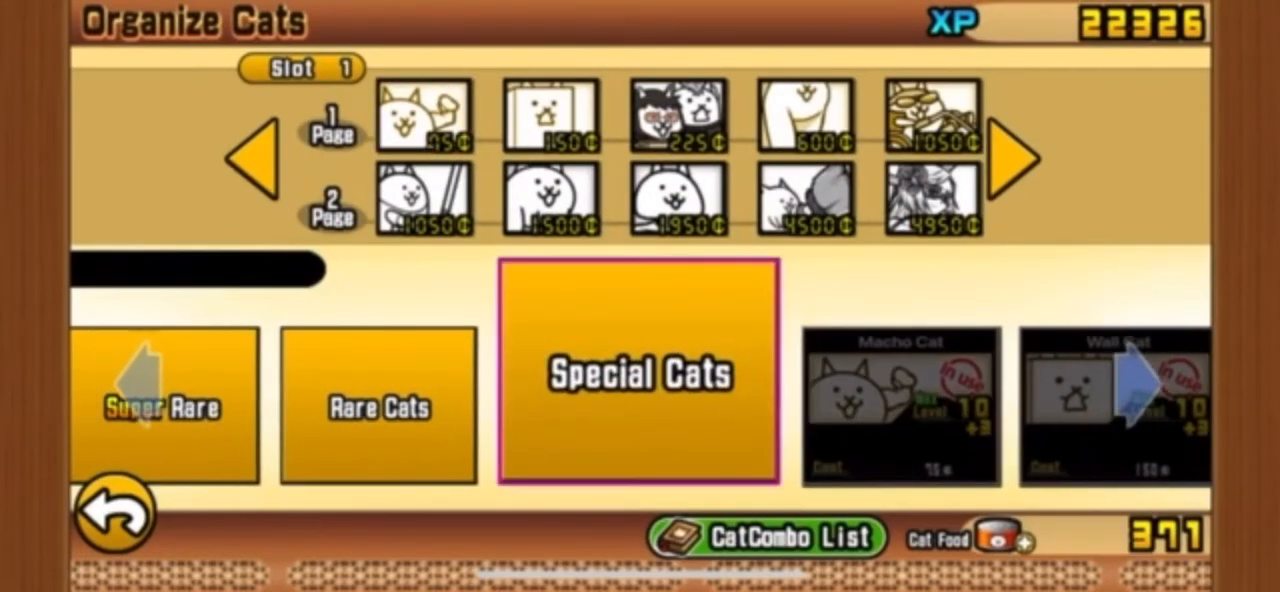
click(639, 374)
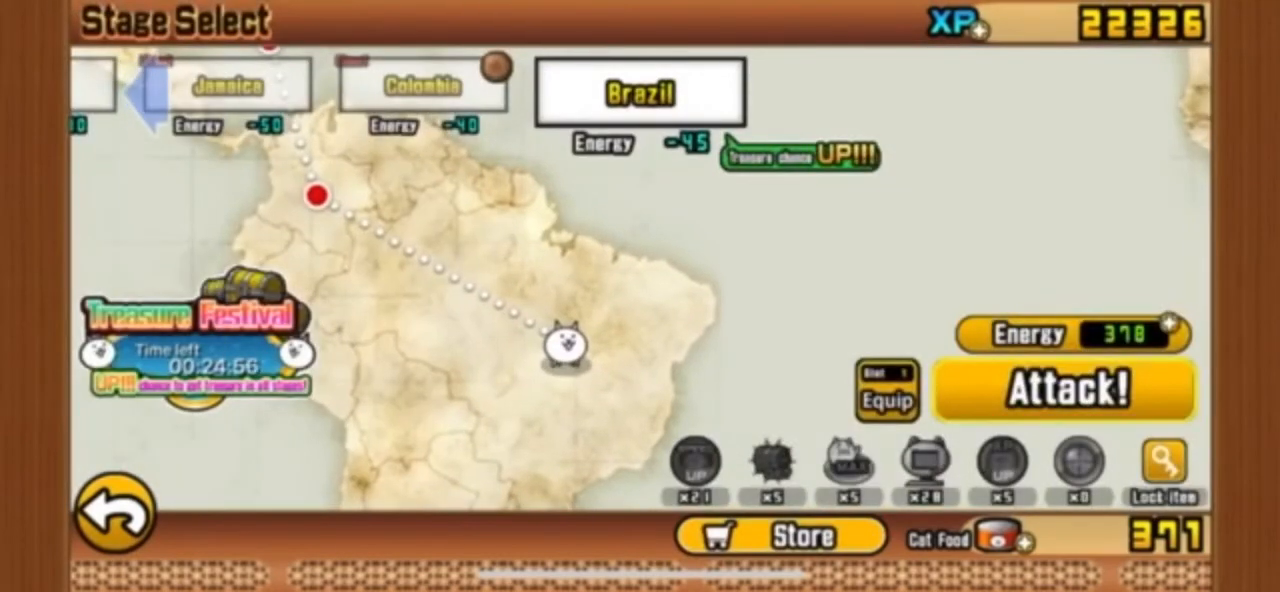
click(1063, 391)
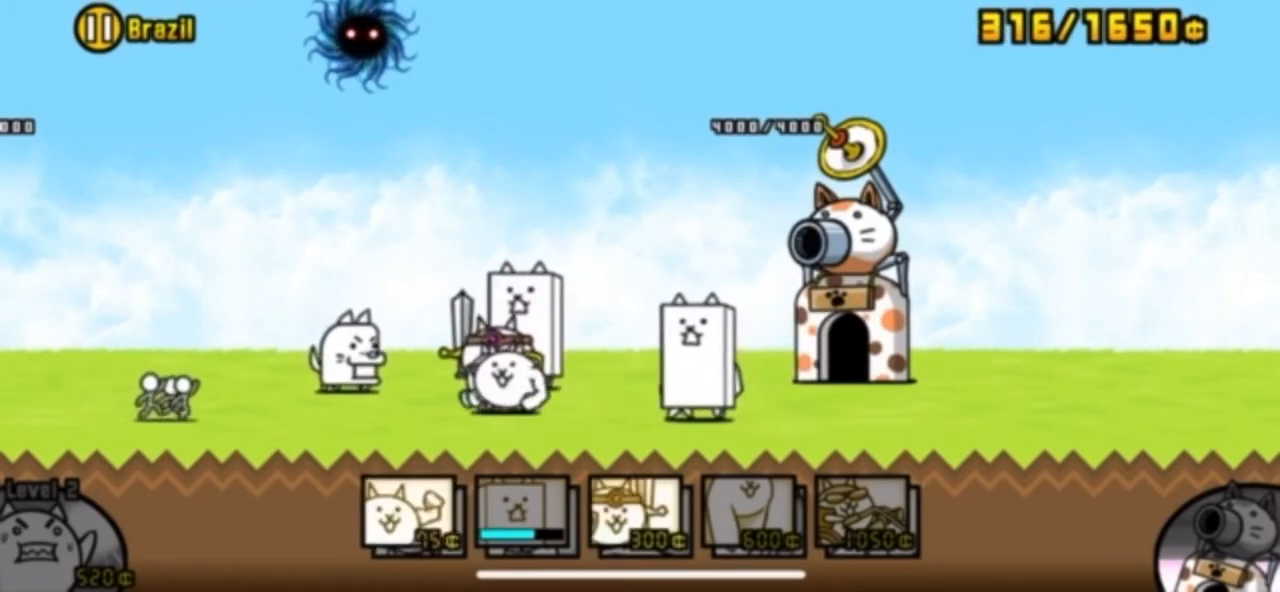
Step: Deploy another sword-carrying warrior cat into the Brazil battle
click(400, 520)
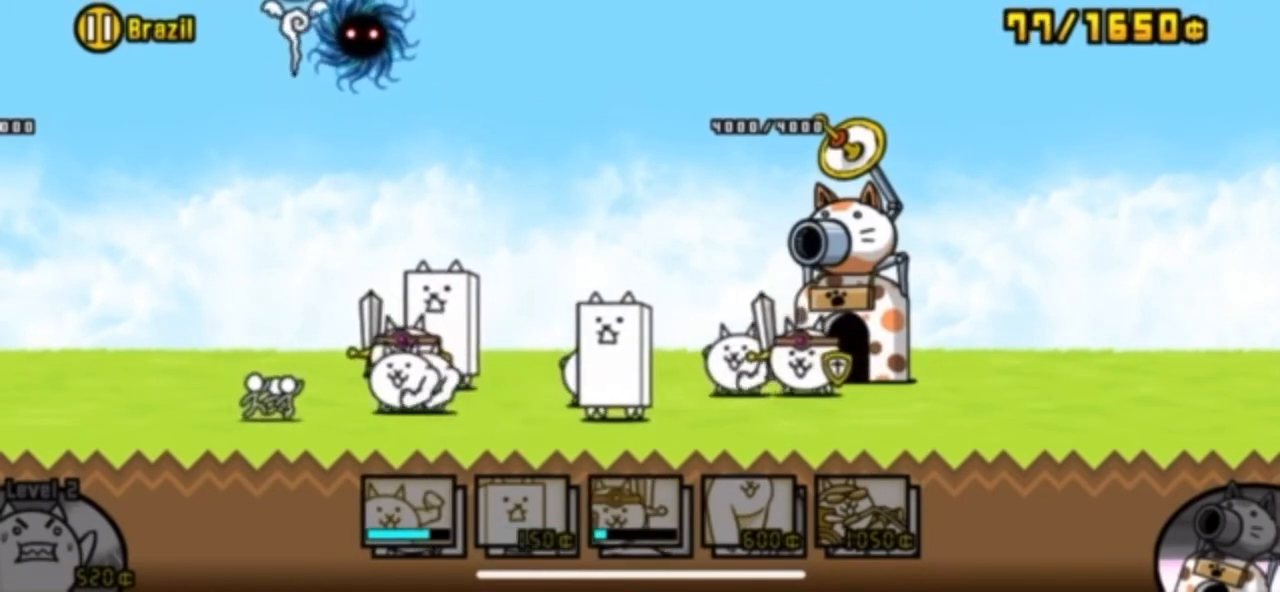